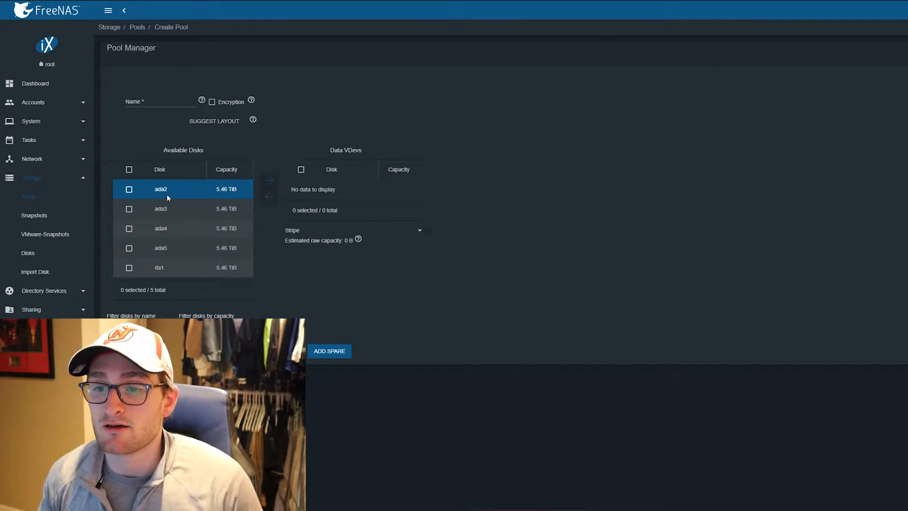
Name the pool Data and auto-suggest a layout placing all five disks in one RAID-Z2 vdev
left_click(160, 102)
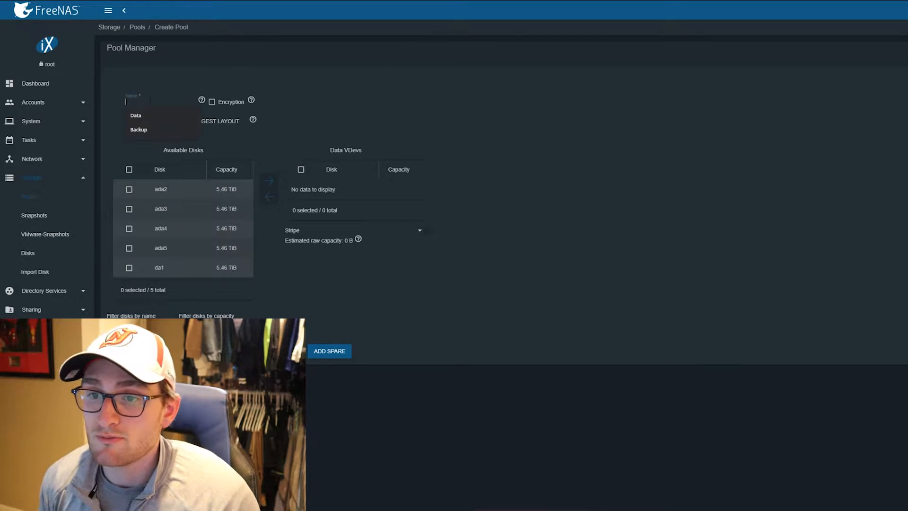
left_click(135, 115)
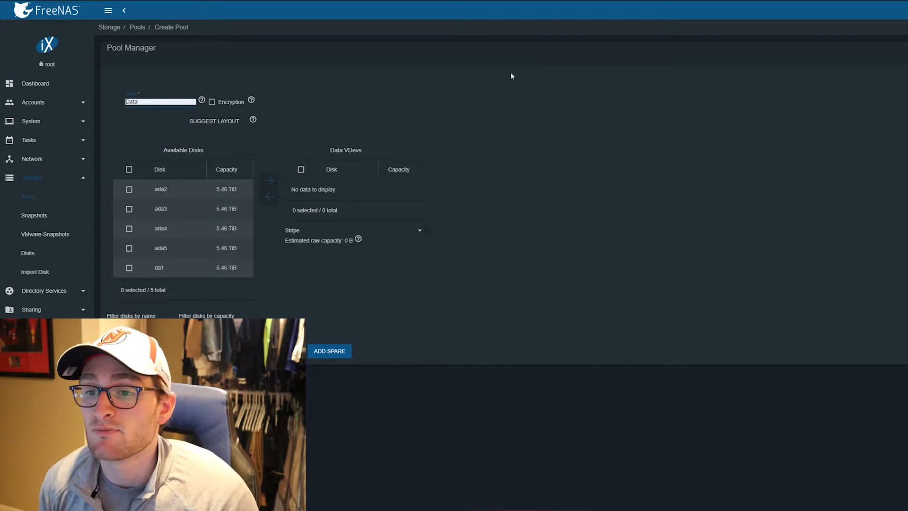
left_click(129, 170)
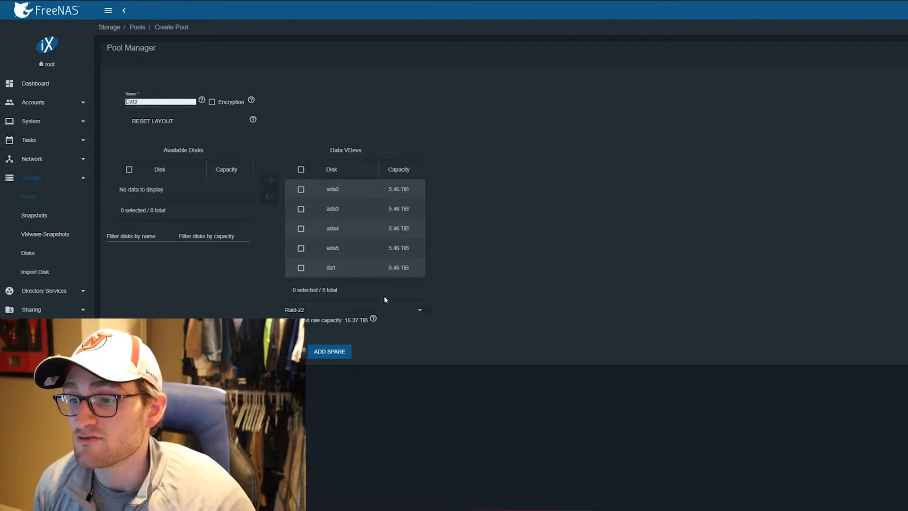
Compare RAID-Z3 (10.91 TiB) and Stripe (27.28 TiB), then settle back on RAID-Z2
left_click(353, 309)
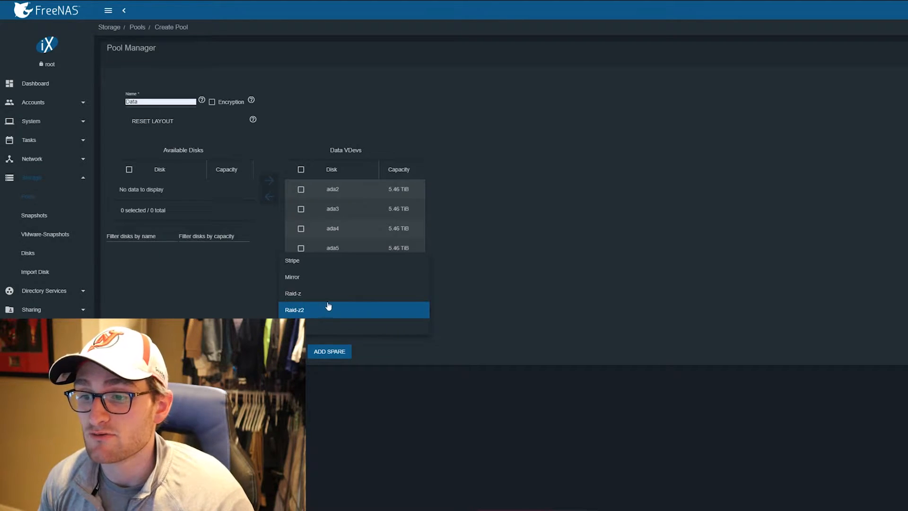
left_click(293, 293)
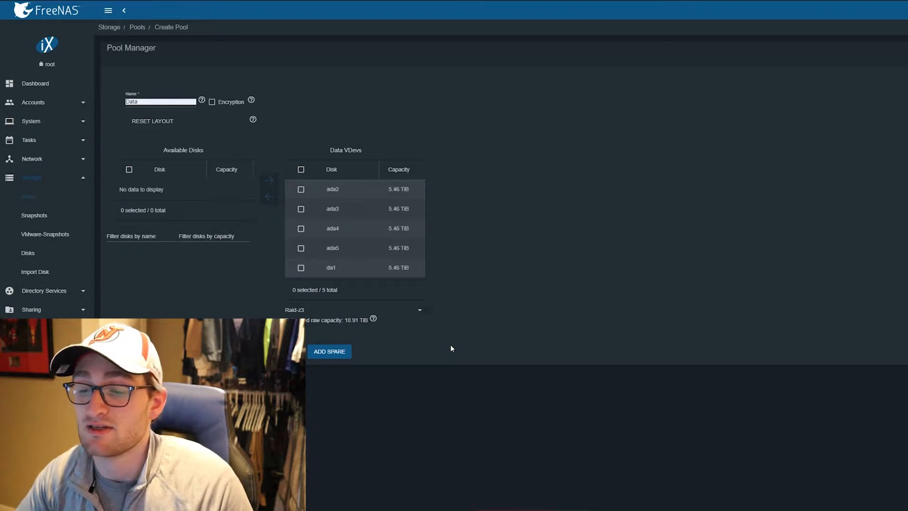
left_click(353, 309)
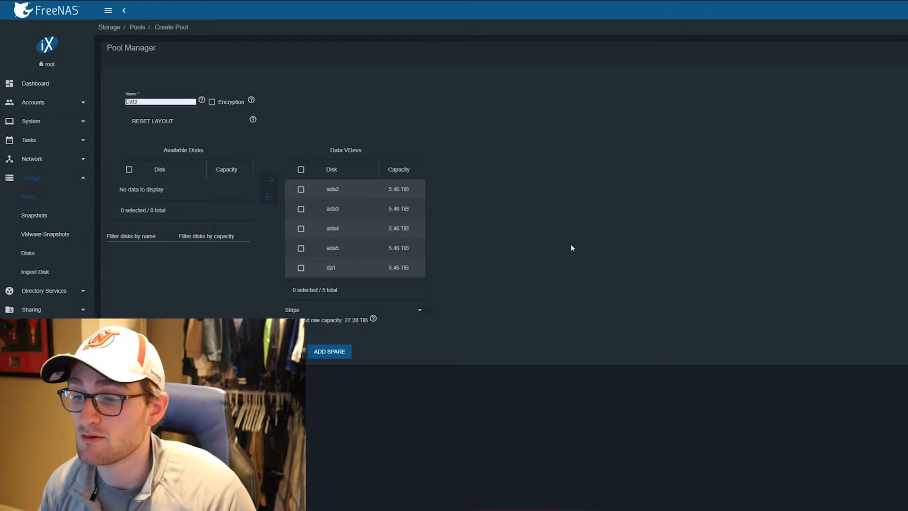
left_click(353, 309)
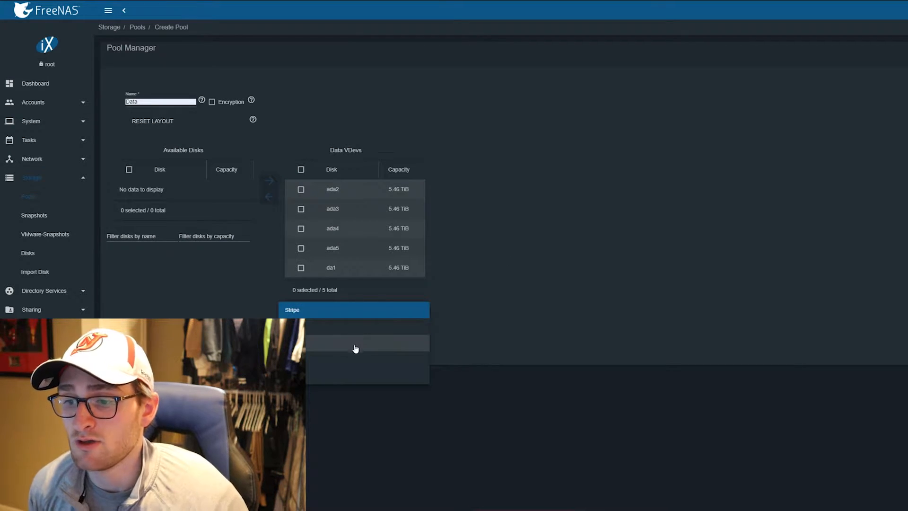
left_click(354, 309)
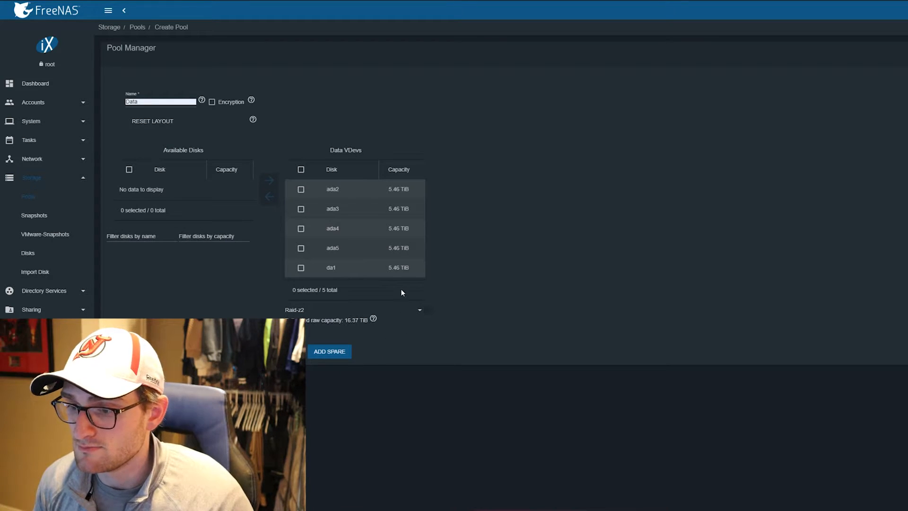
mouse_move(475, 294)
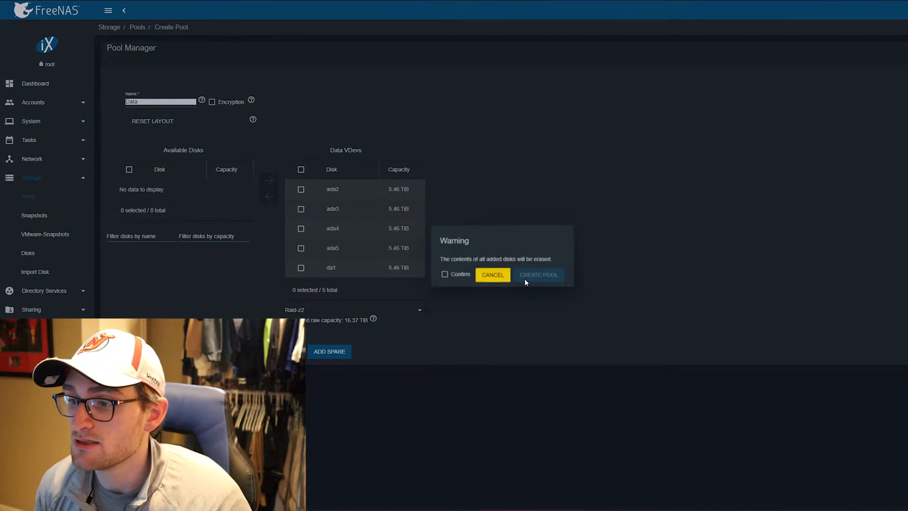
Confirm the disk-erase warning and create the Data pool, then begin adding a dataset to it
left_click(444, 274)
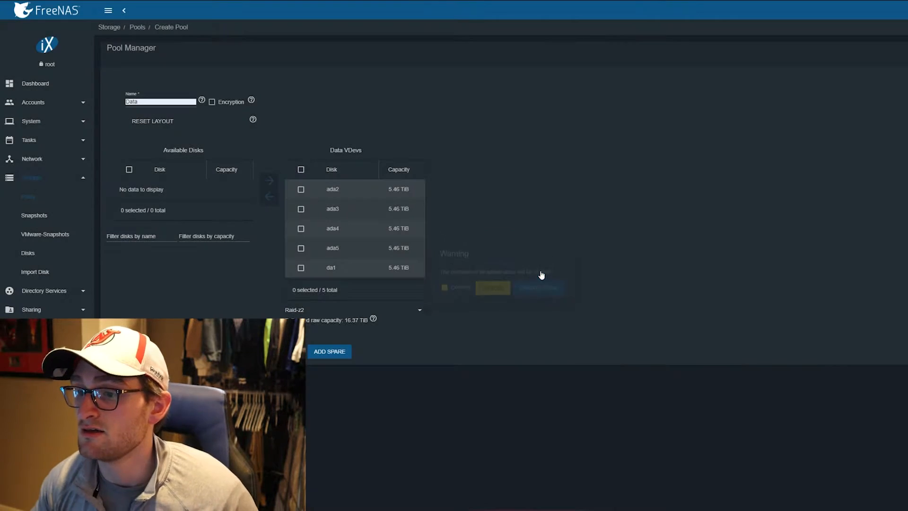
left_click(539, 288)
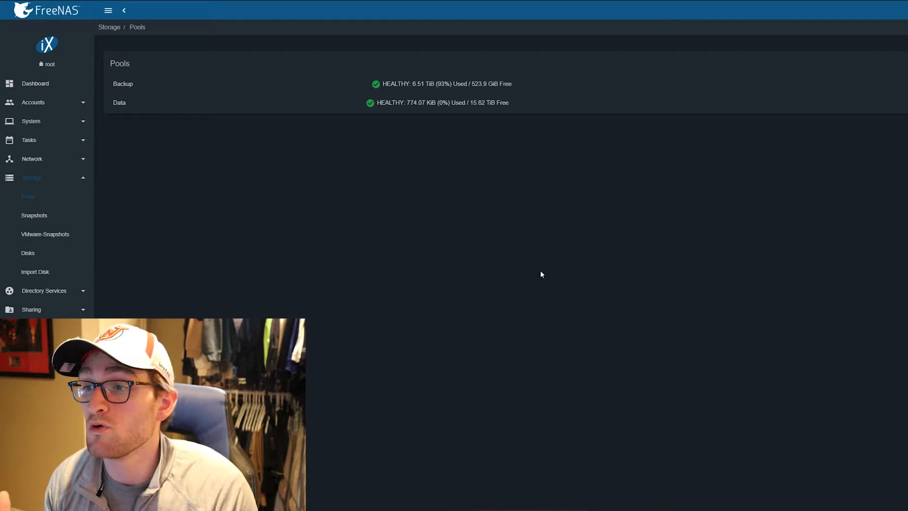
mouse_move(508, 106)
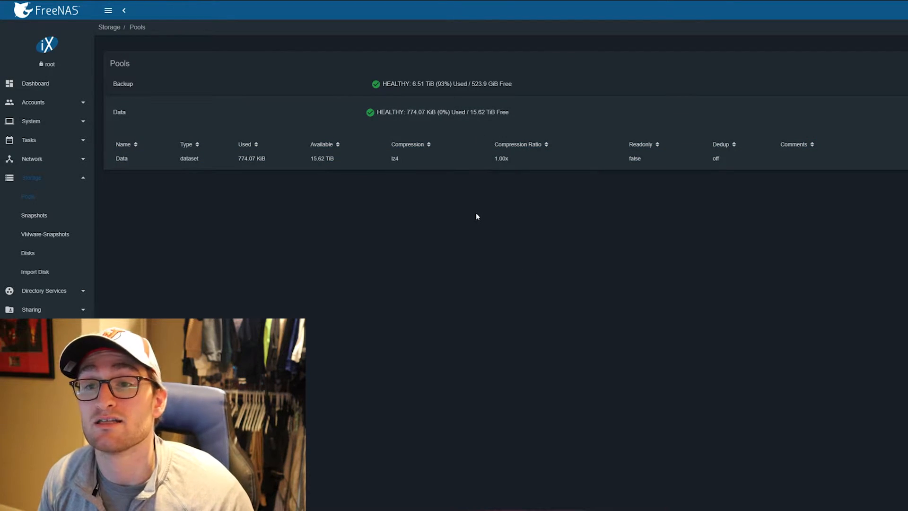
left_click(274, 161)
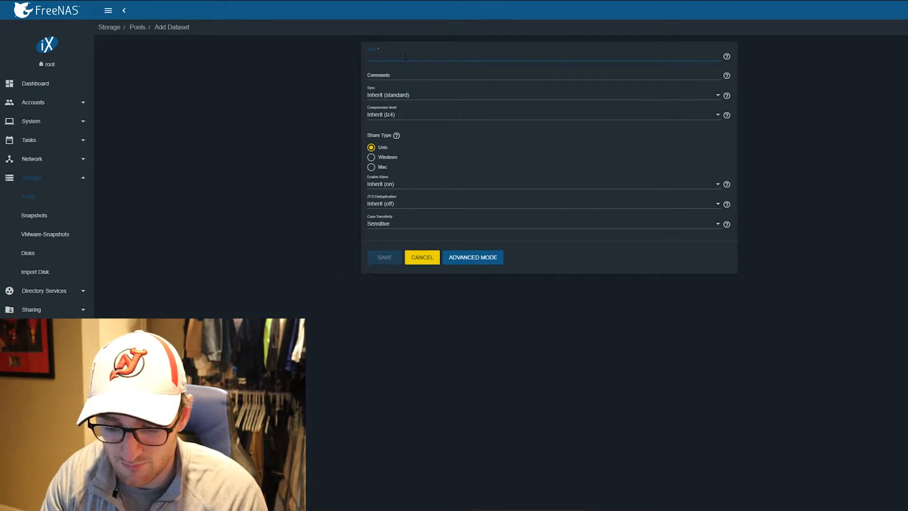
Save a new dataset named Dataset with Windows share type in the Data pool
type("Dataset")
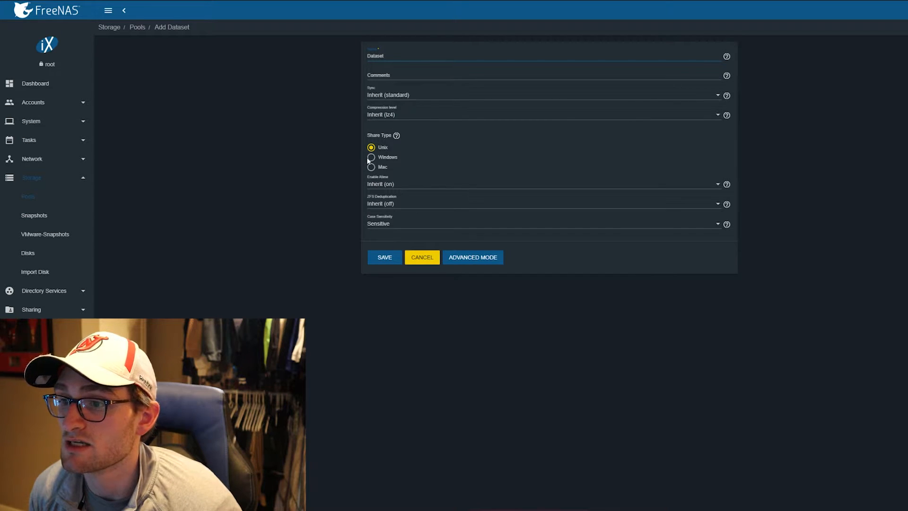
left_click(370, 157)
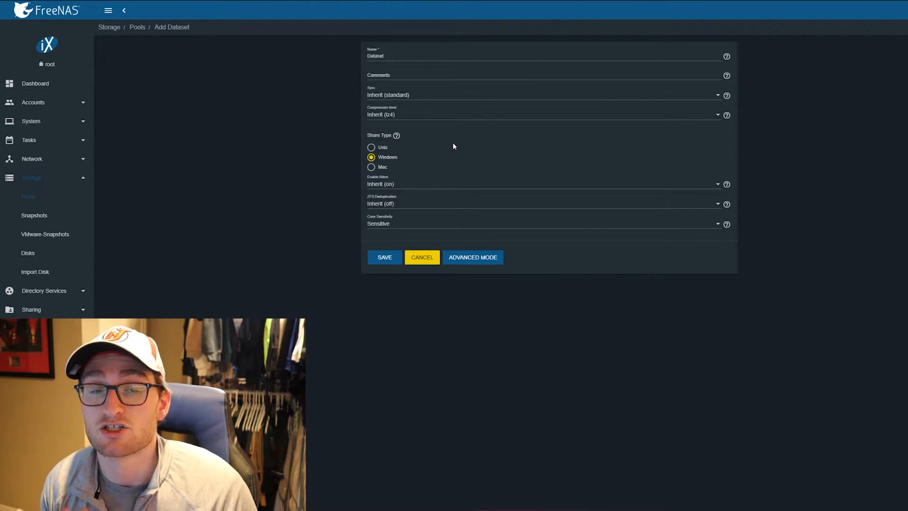
mouse_move(358, 195)
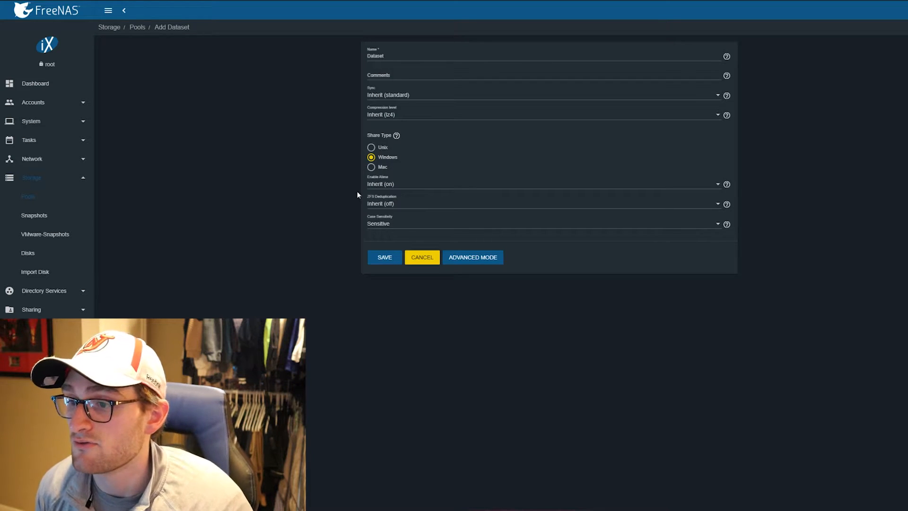
mouse_move(475, 263)
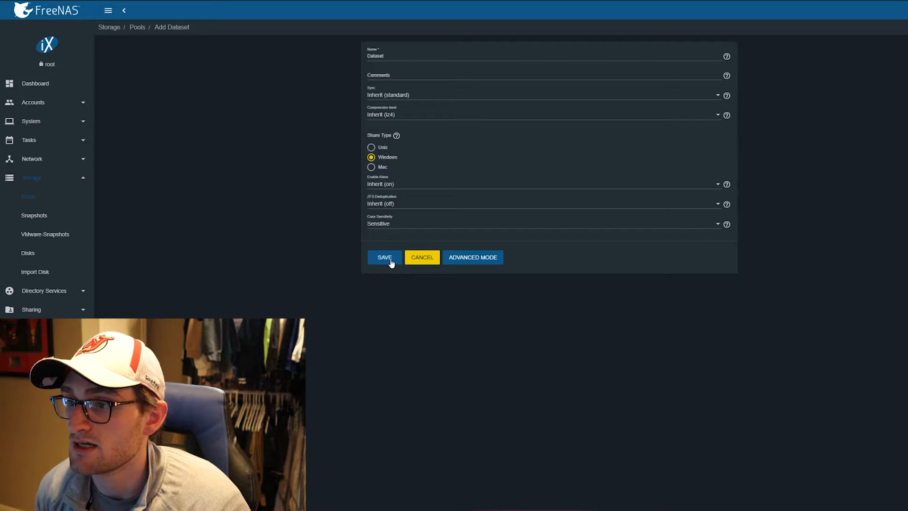
left_click(384, 257)
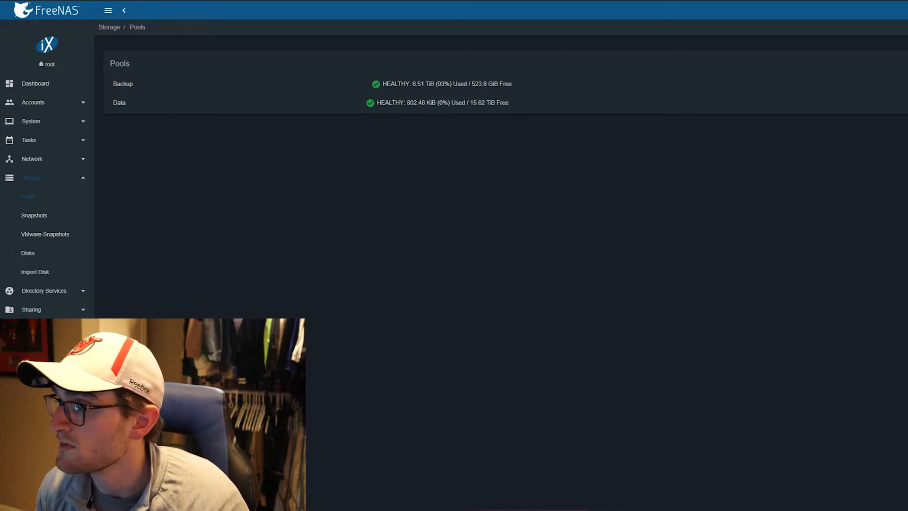
Edit Dataset's Windows ACL permissions, entering josh as the owning user
left_click(119, 102)
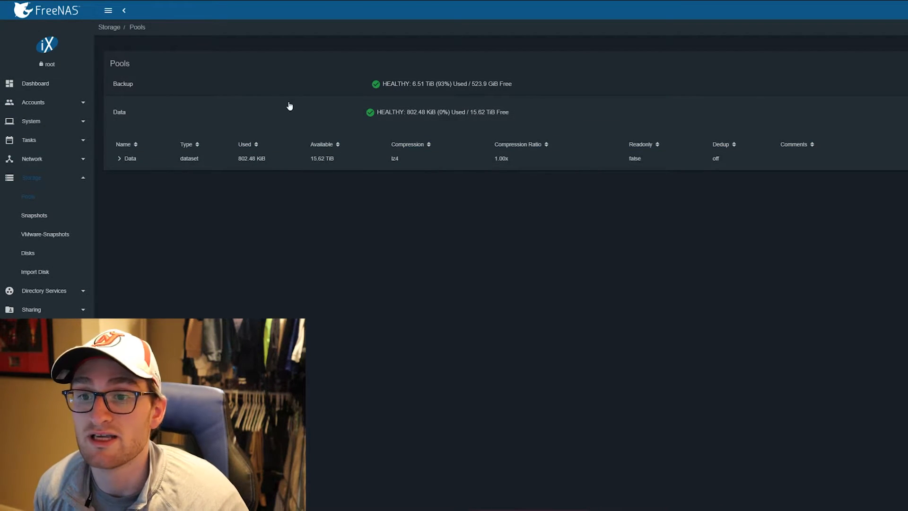
left_click(120, 158)
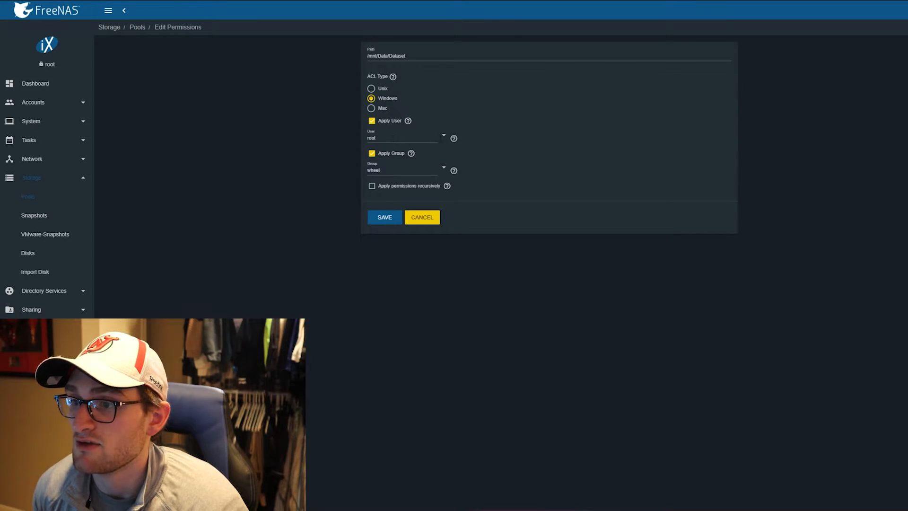
type("josh")
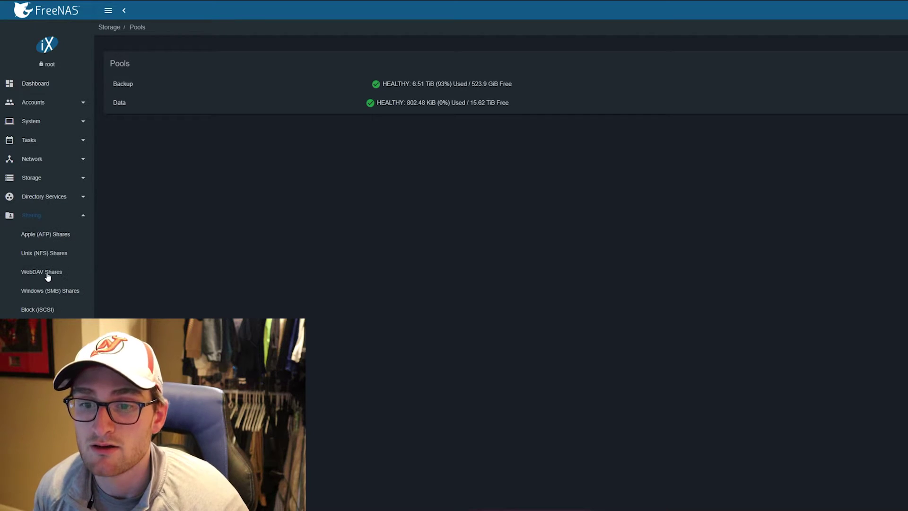
Save a Windows SMB share named NAS for /mnt/Data/Dataset and return to the dashboard
left_click(51, 290)
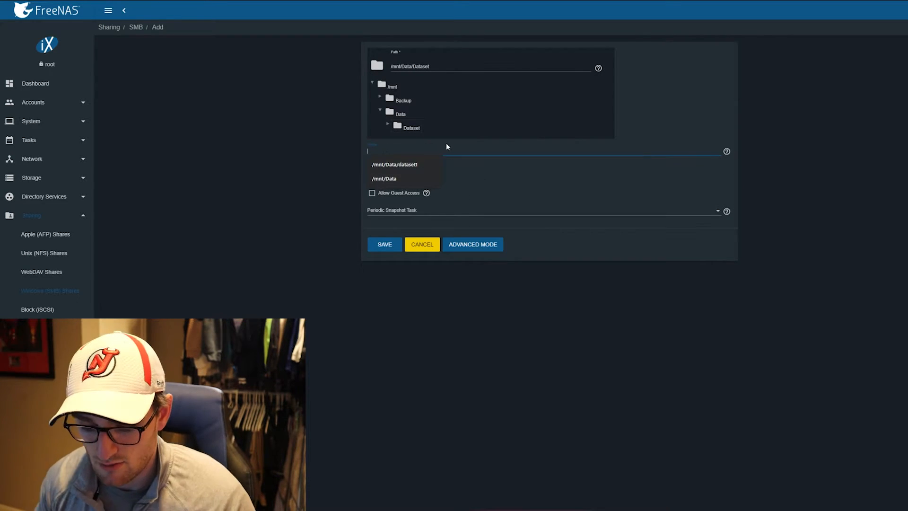
type("NAS")
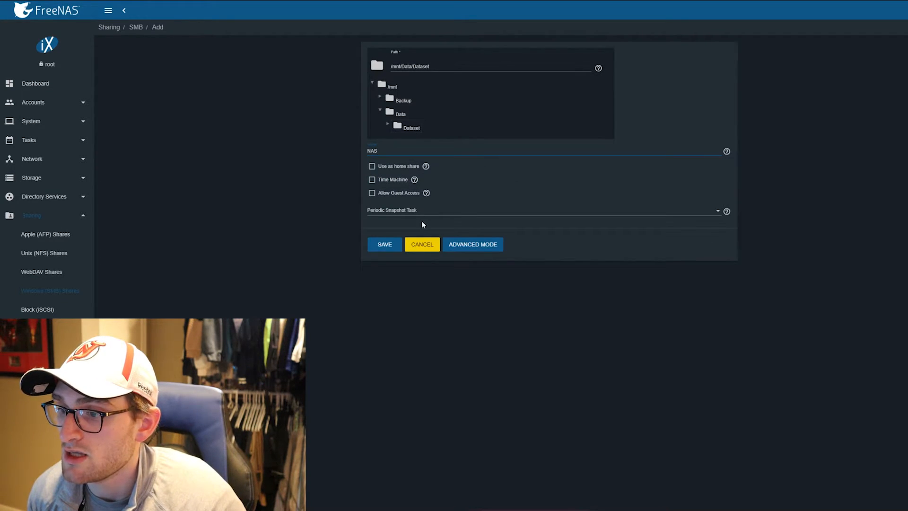
left_click(384, 244)
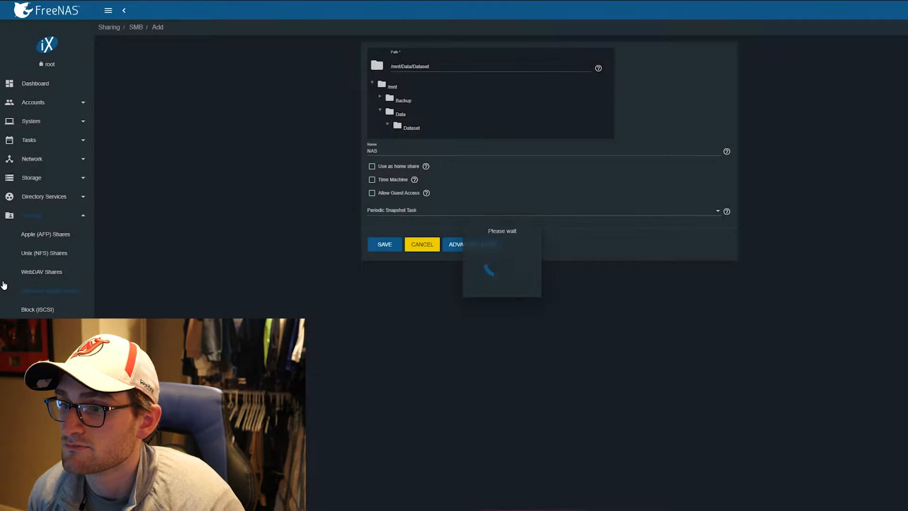
left_click(384, 244)
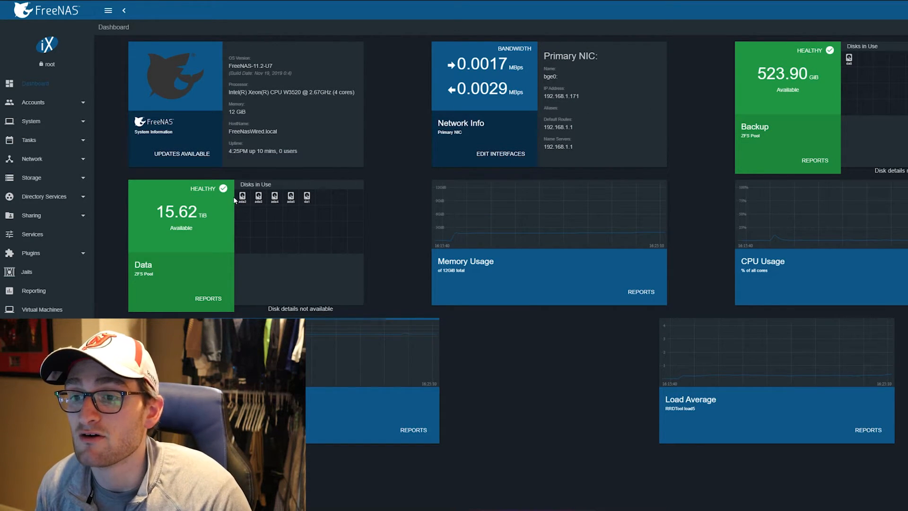
mouse_move(274, 197)
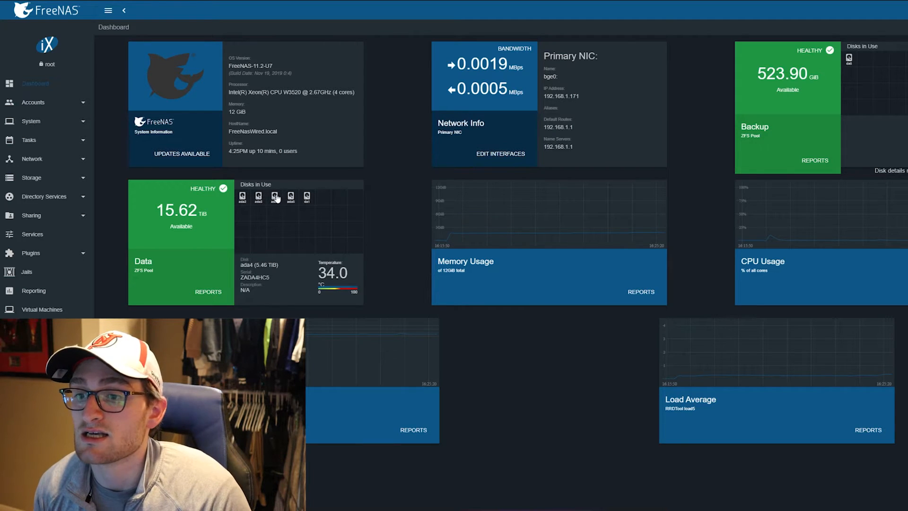